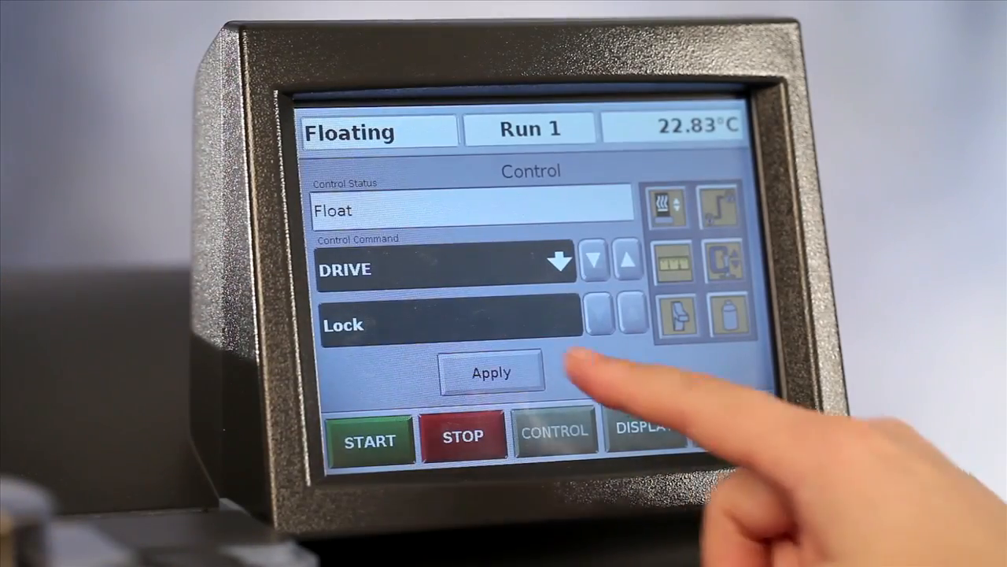
# Apply the DRIVE control command on the DMA Q800 touch screen
pyautogui.click(491, 371)
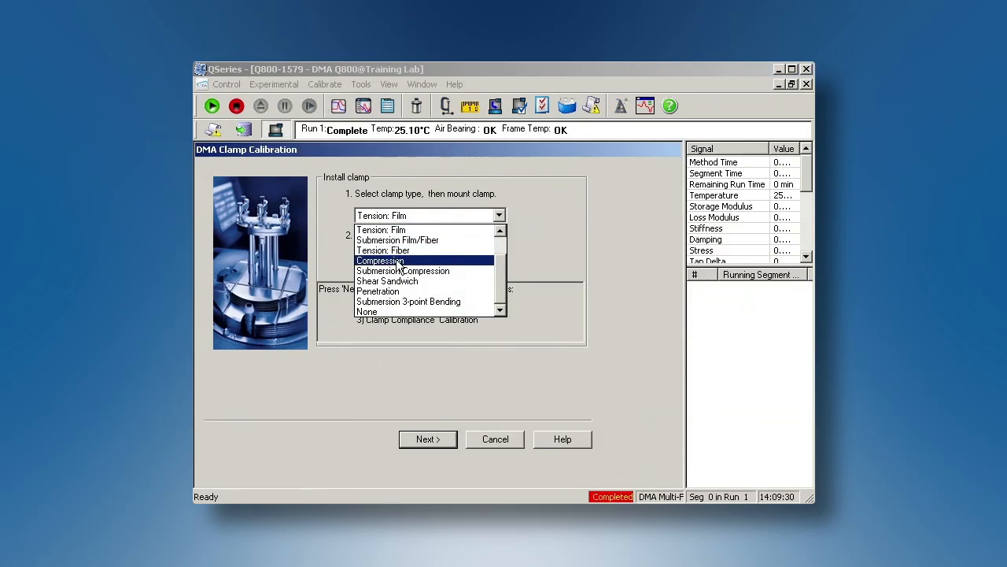
# Choose the Compression clamp with All Calibrations and run the clamp mass calibration
pyautogui.click(380, 260)
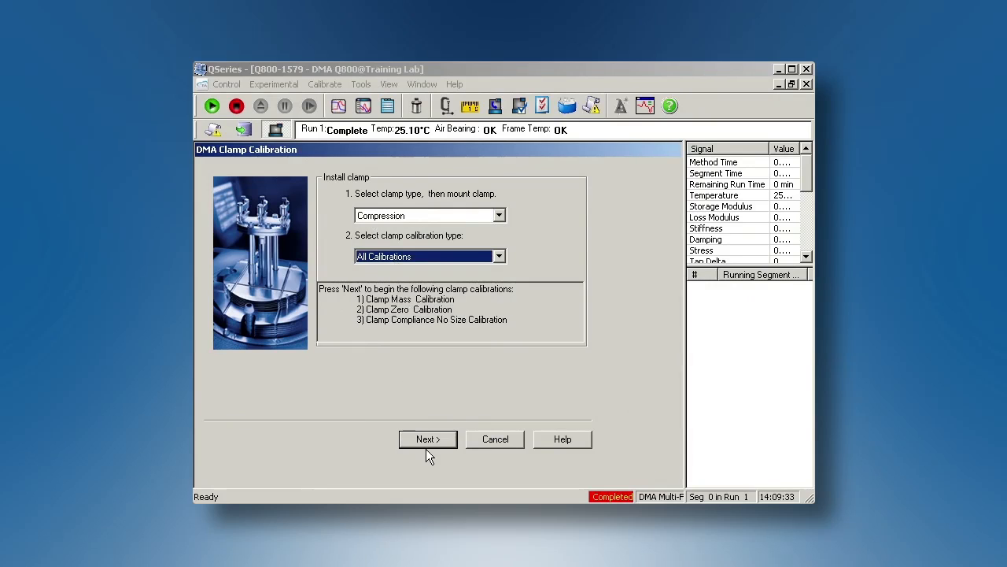
pyautogui.click(428, 438)
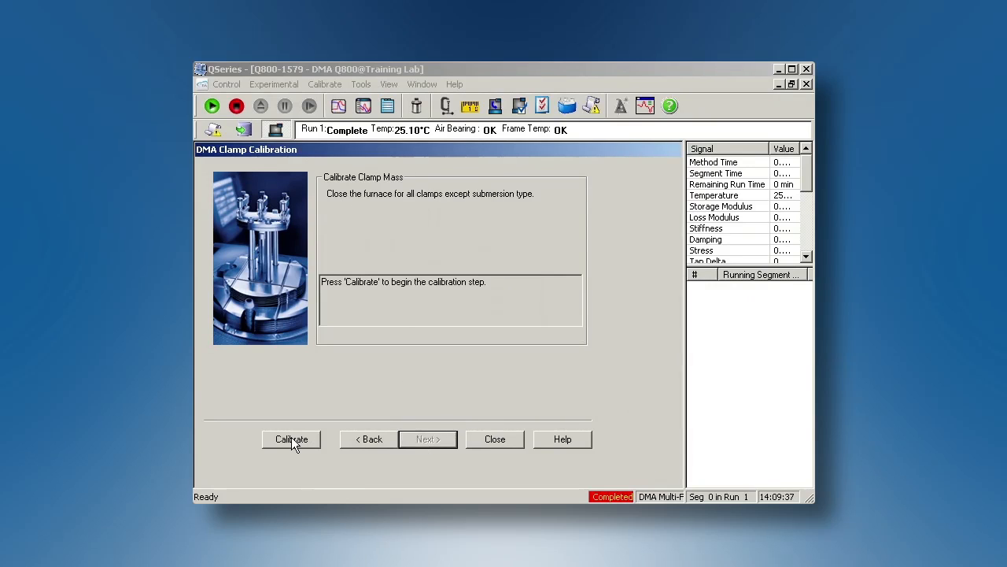
pyautogui.click(291, 439)
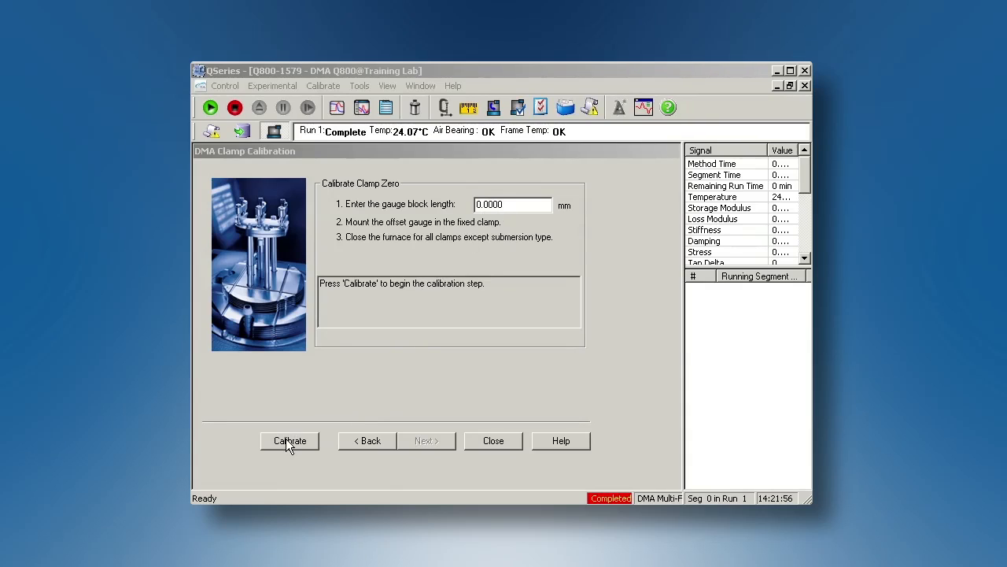
# Run the clamp zero and compliance calibrations, then open the calibration report
pyautogui.click(290, 441)
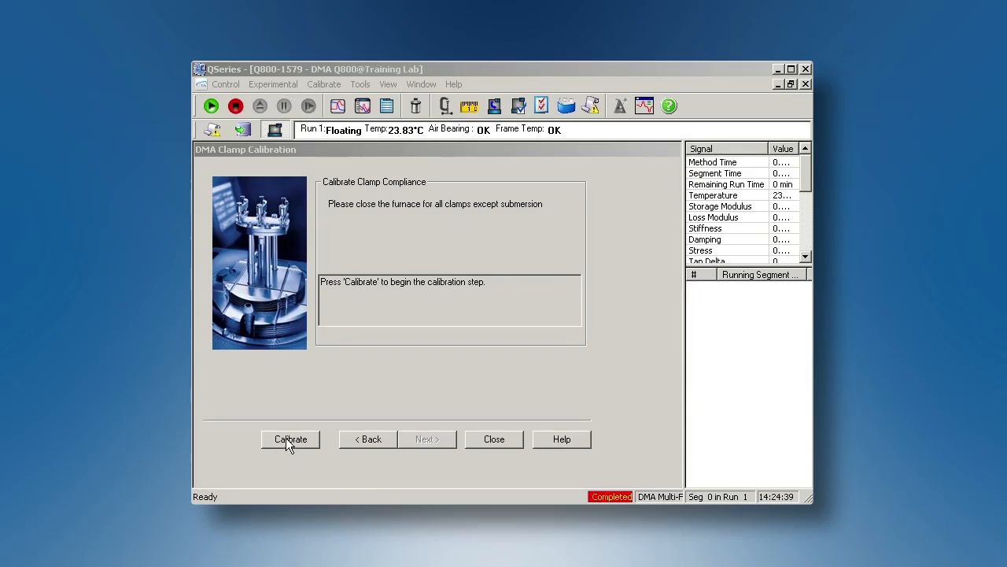
pyautogui.click(290, 439)
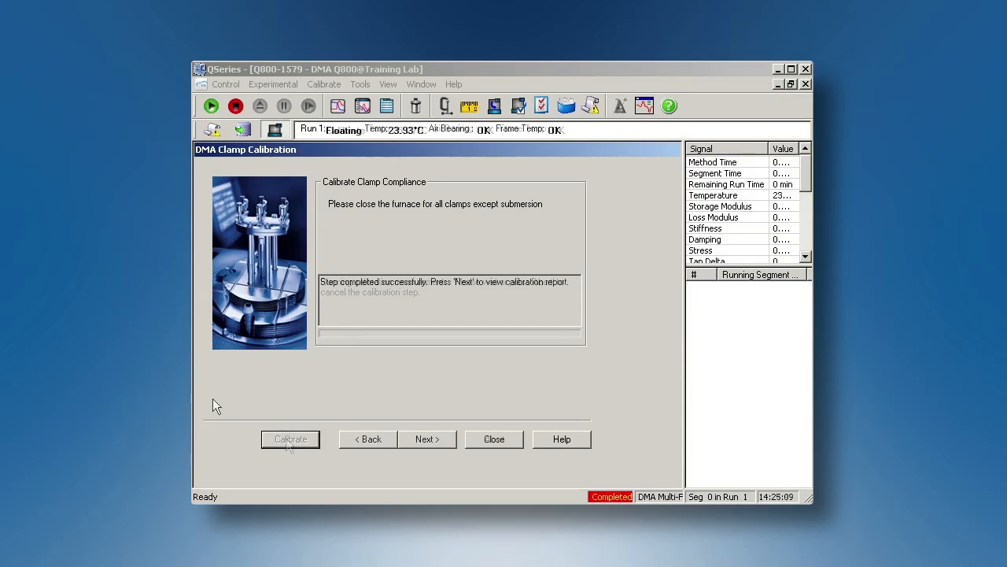
pyautogui.click(427, 438)
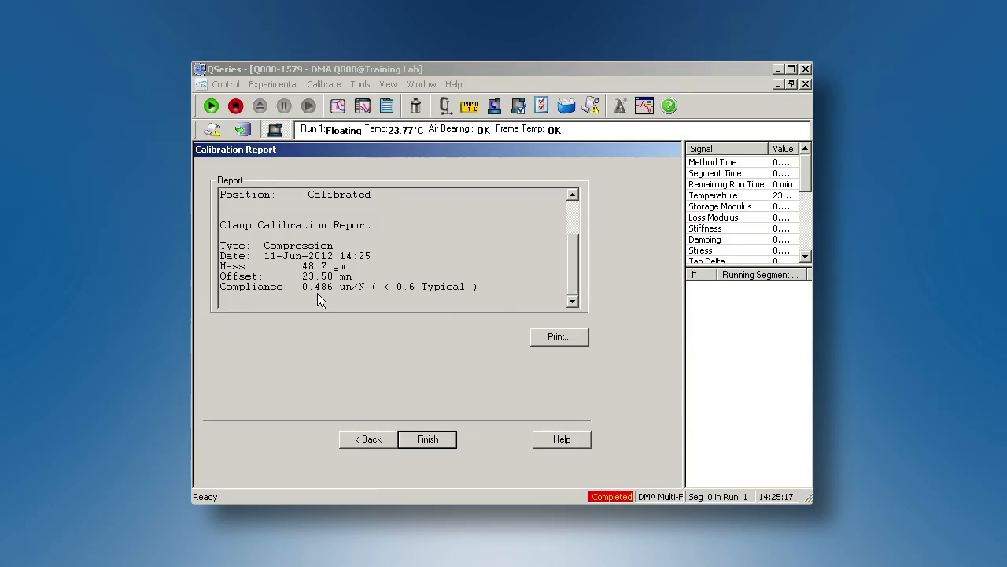
pyautogui.moveTo(424, 298)
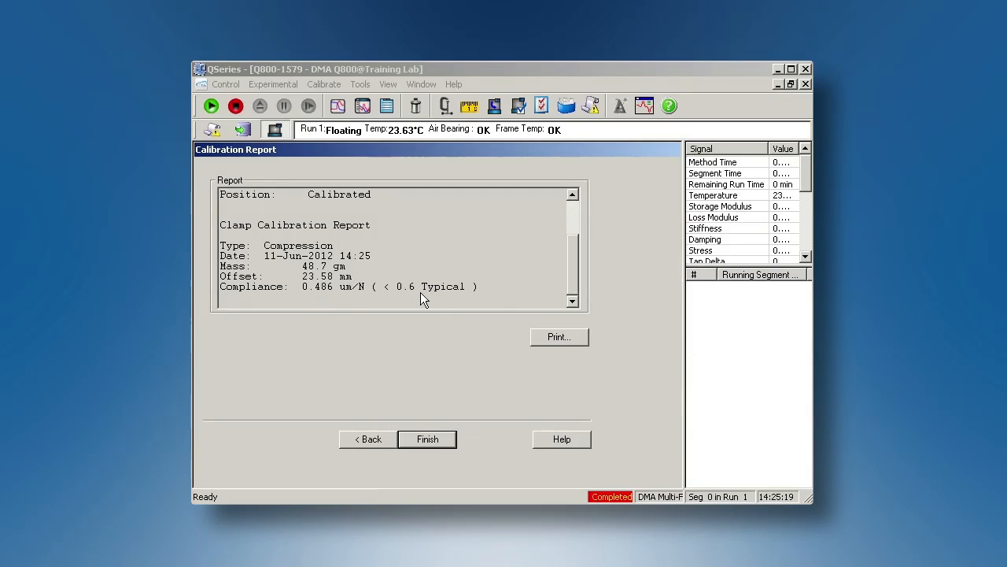
pyautogui.moveTo(437, 396)
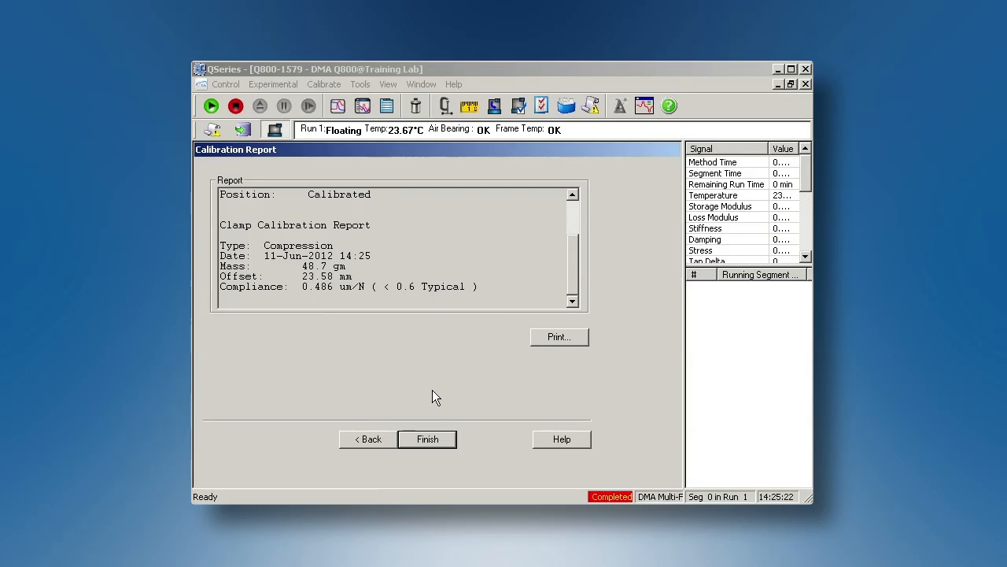